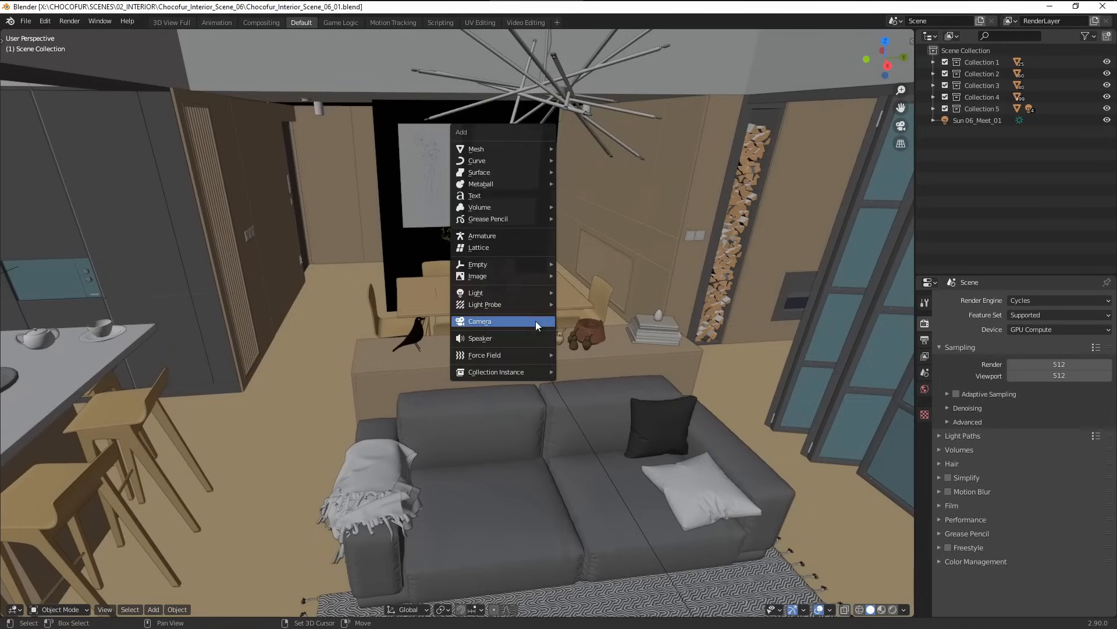
{"action": "mouse_move", "coordinate": [488, 328]}
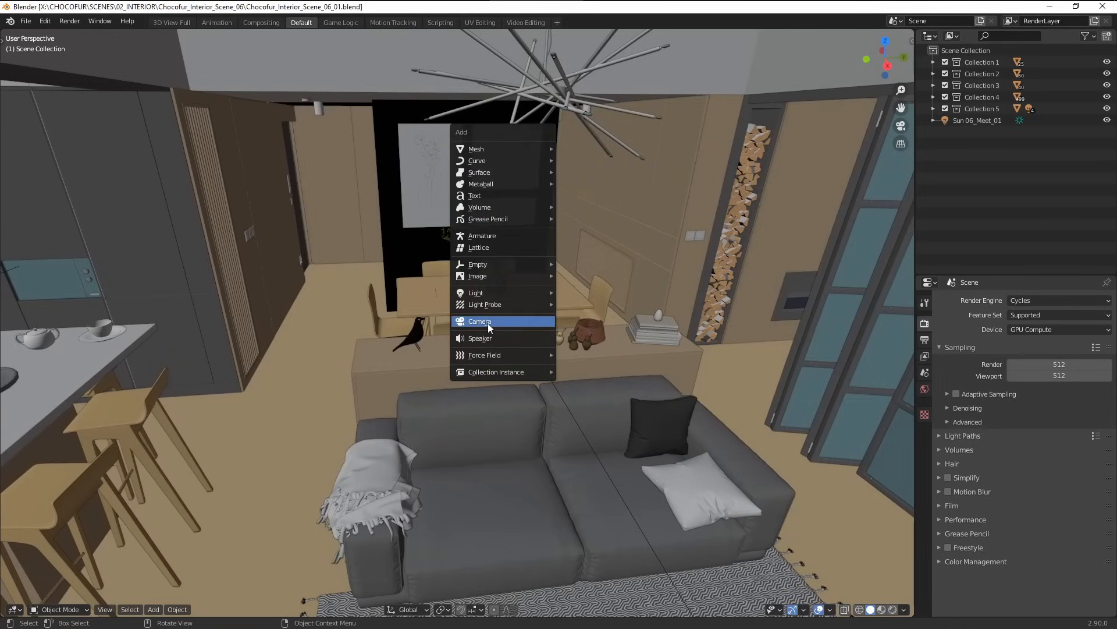
Add a Camera object to the interior scene and place it above the dining area.
{"action": "left_click", "coordinate": [480, 321]}
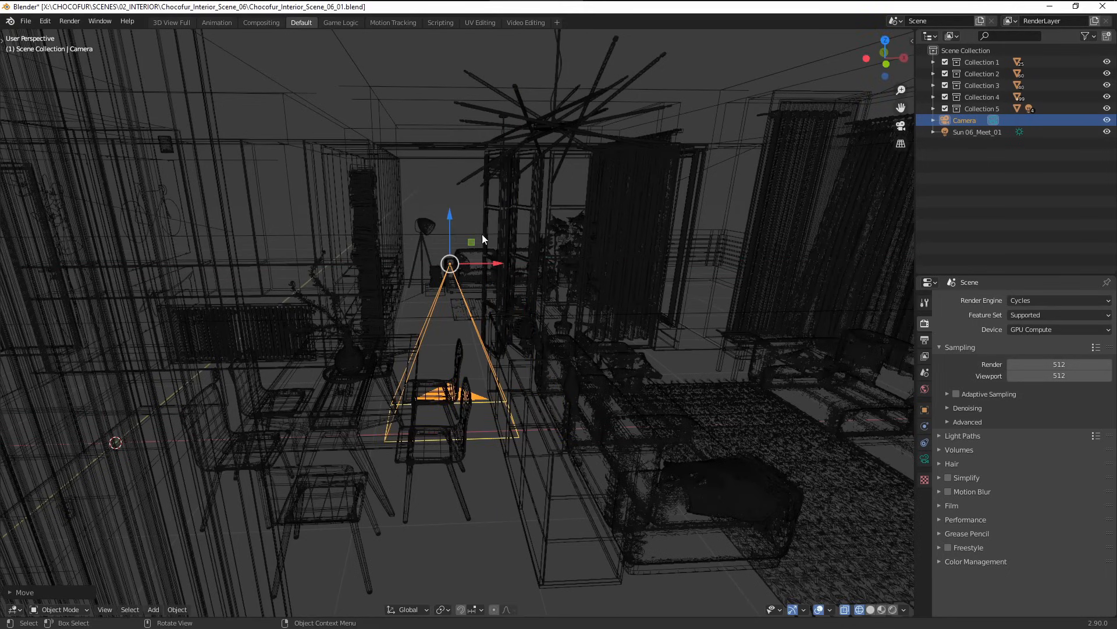
Rotate the new camera upright and aim it horizontally toward the kitchen.
{"action": "left_click", "coordinate": [929, 36]}
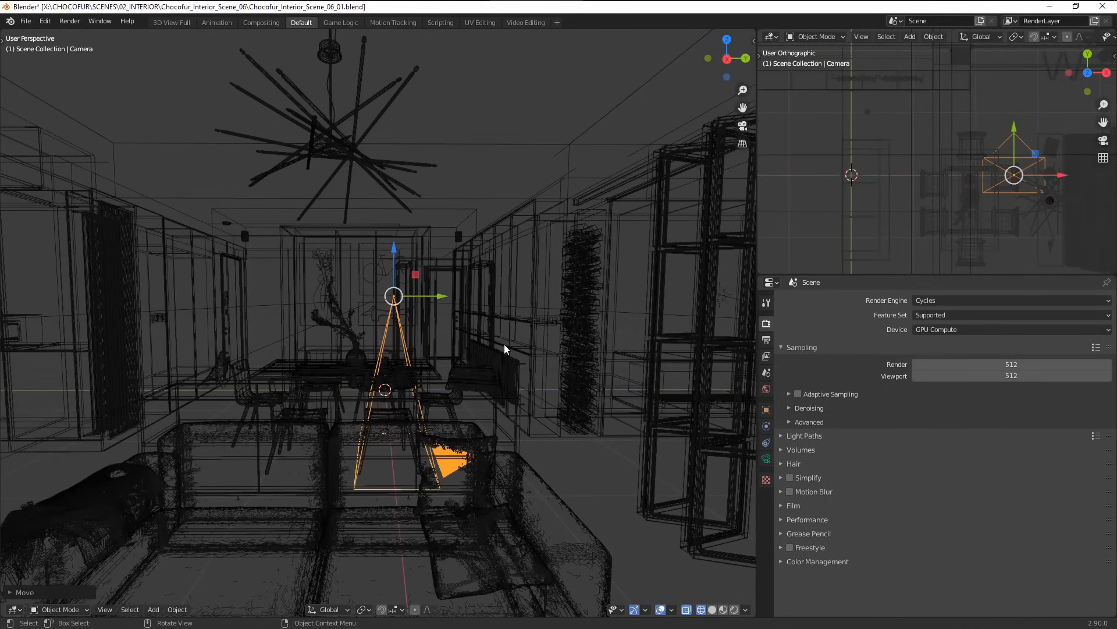
{"action": "key", "text": "r"}
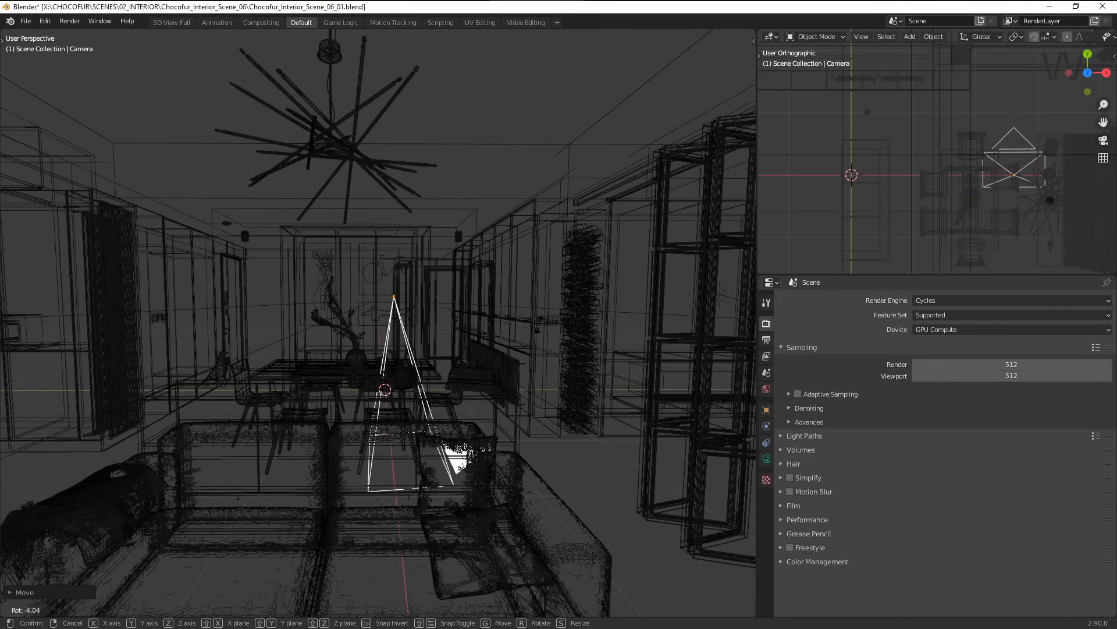
{"action": "mouse_move", "coordinate": [520, 407]}
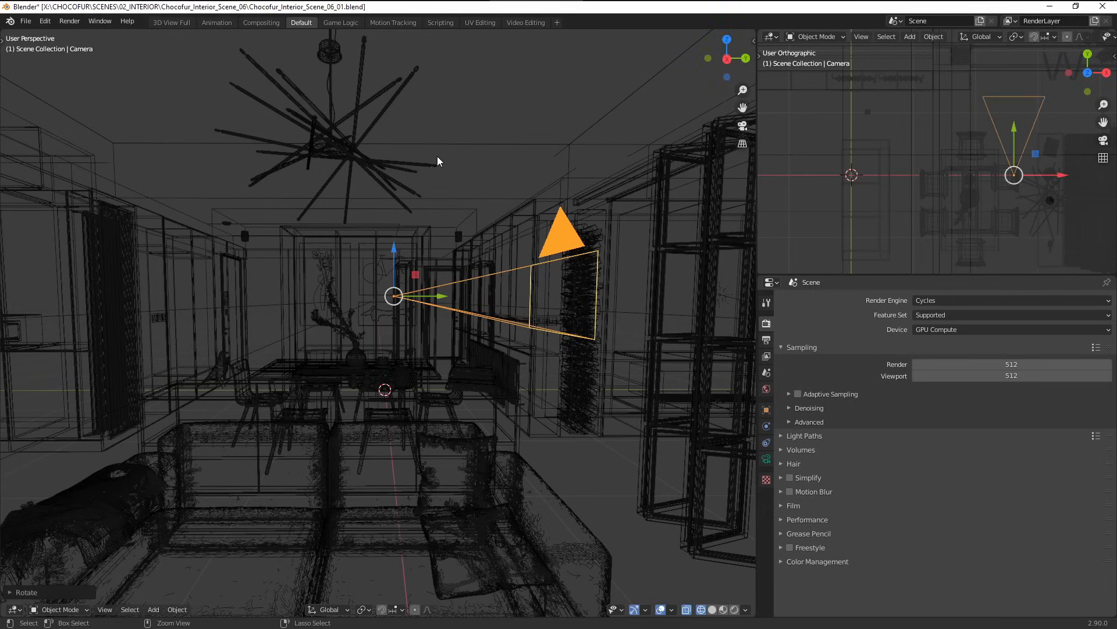
{"action": "key", "text": "r"}
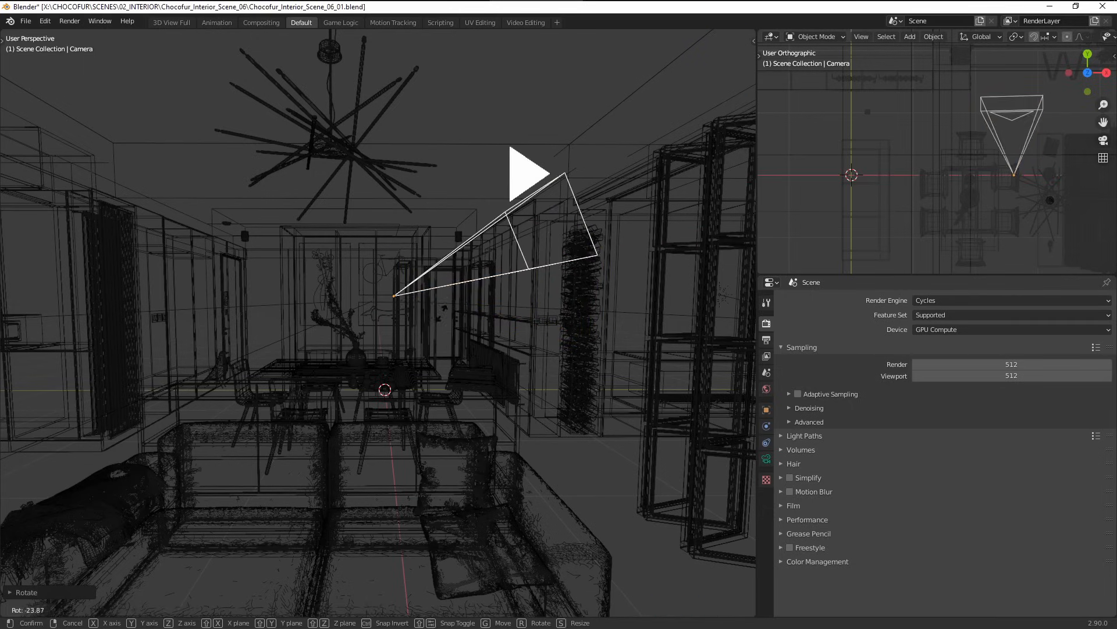
{"action": "mouse_move", "coordinate": [510, 412]}
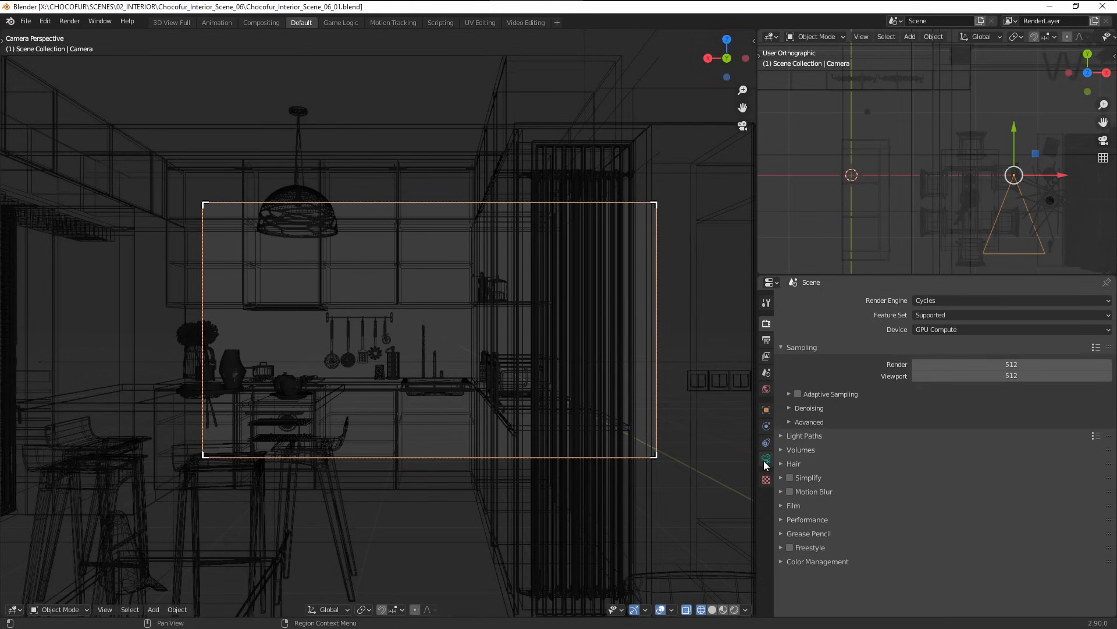
Set the camera Lens Type to Panoramic and show the Rendered fisheye preview of the room.
{"action": "left_click", "coordinate": [766, 459]}
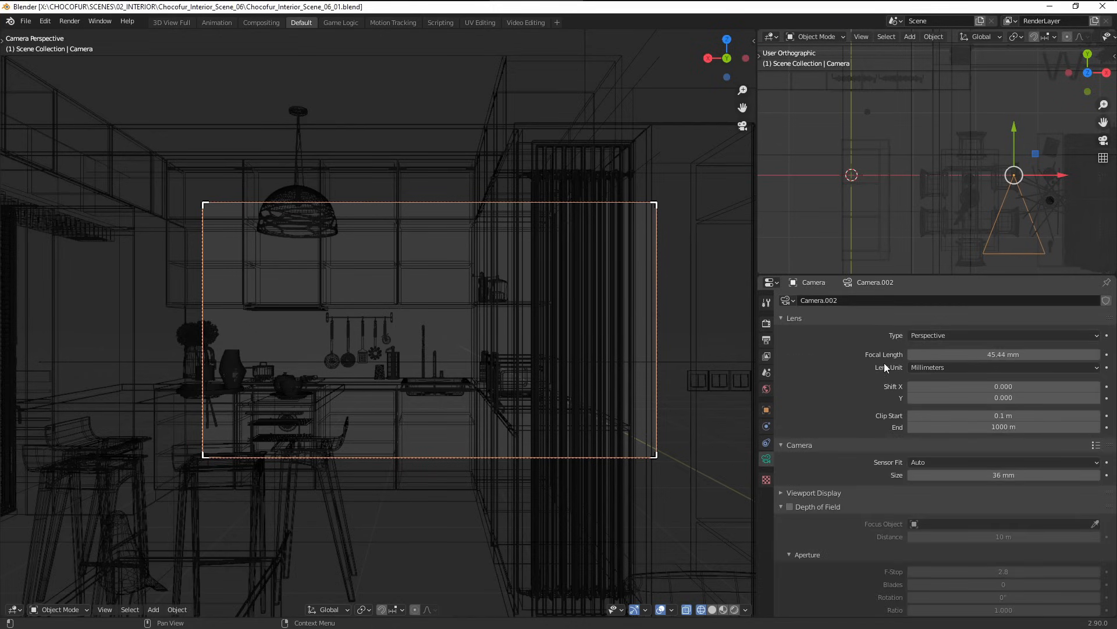
{"action": "left_click", "coordinate": [1001, 335]}
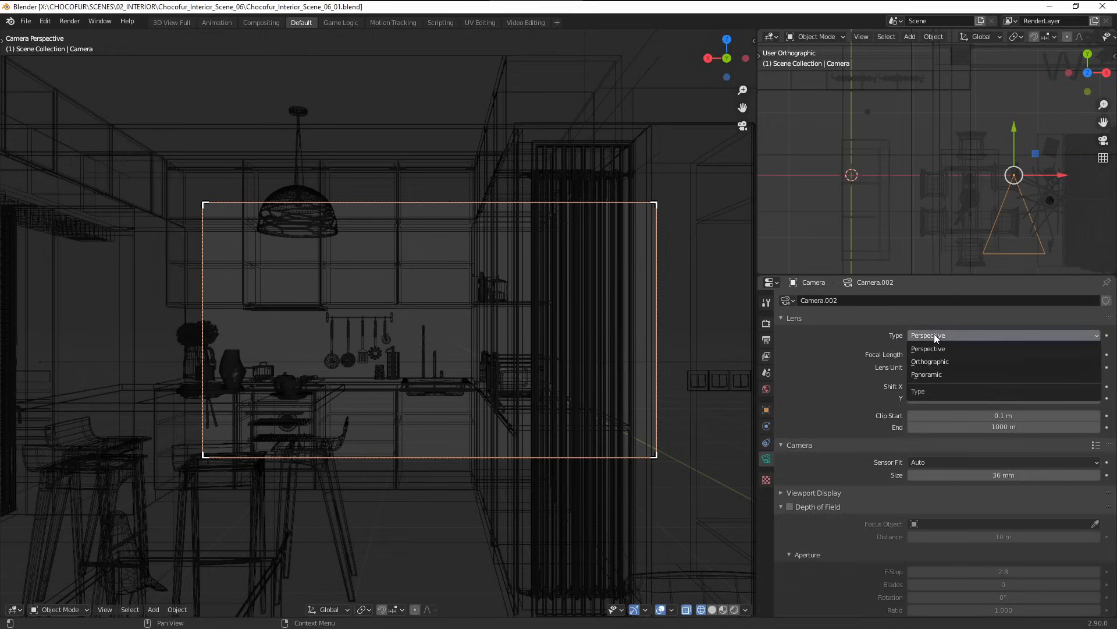
{"action": "mouse_move", "coordinate": [934, 374]}
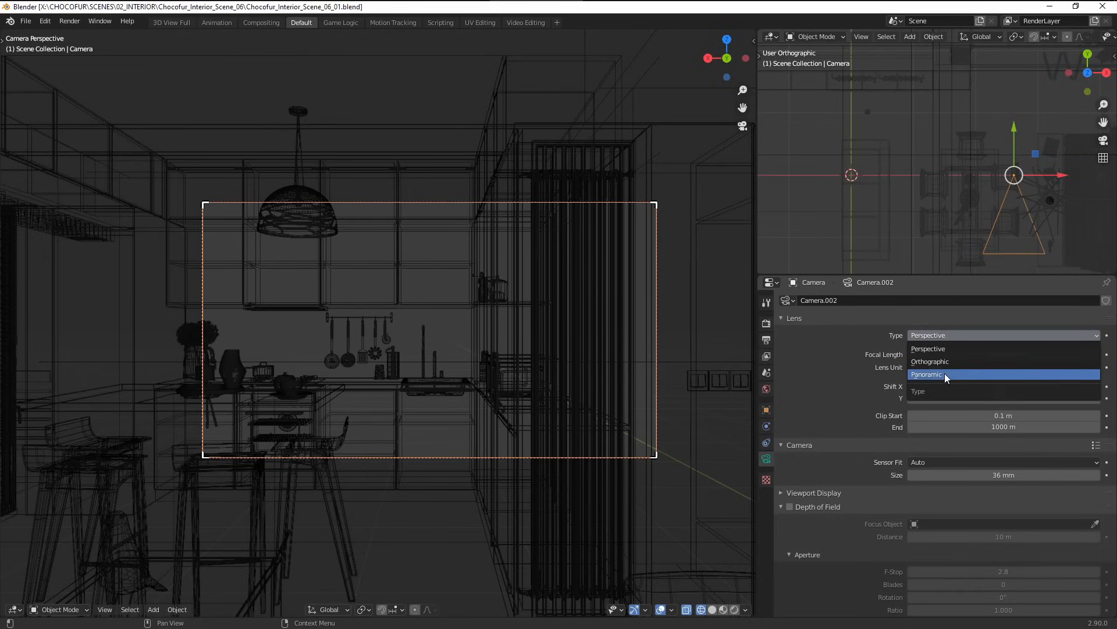
{"action": "left_click", "coordinate": [932, 374]}
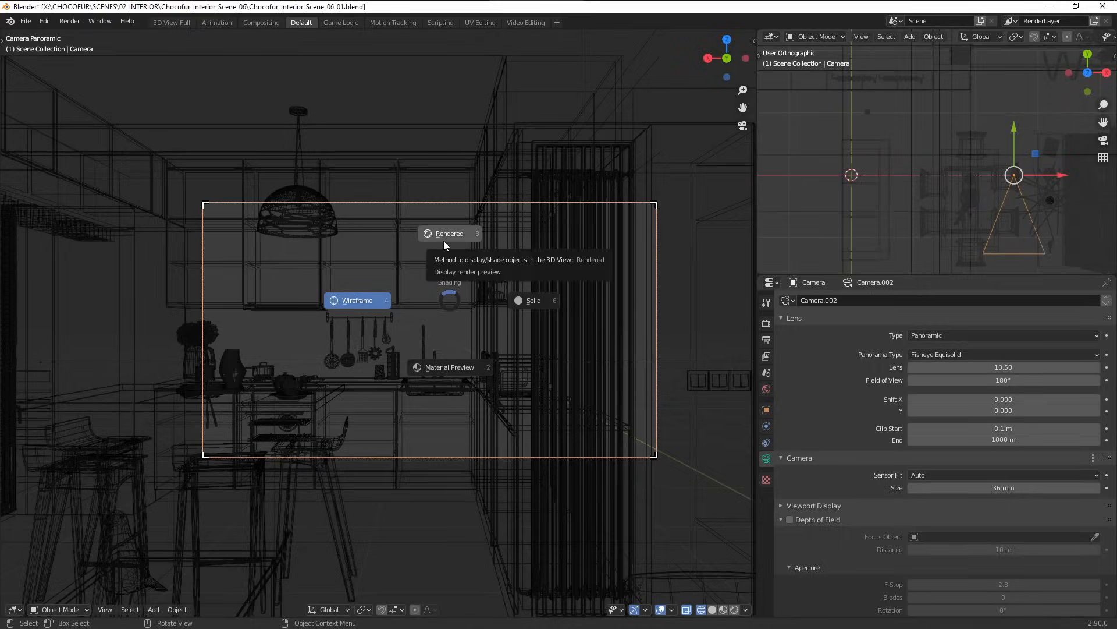
{"action": "left_click", "coordinate": [449, 232]}
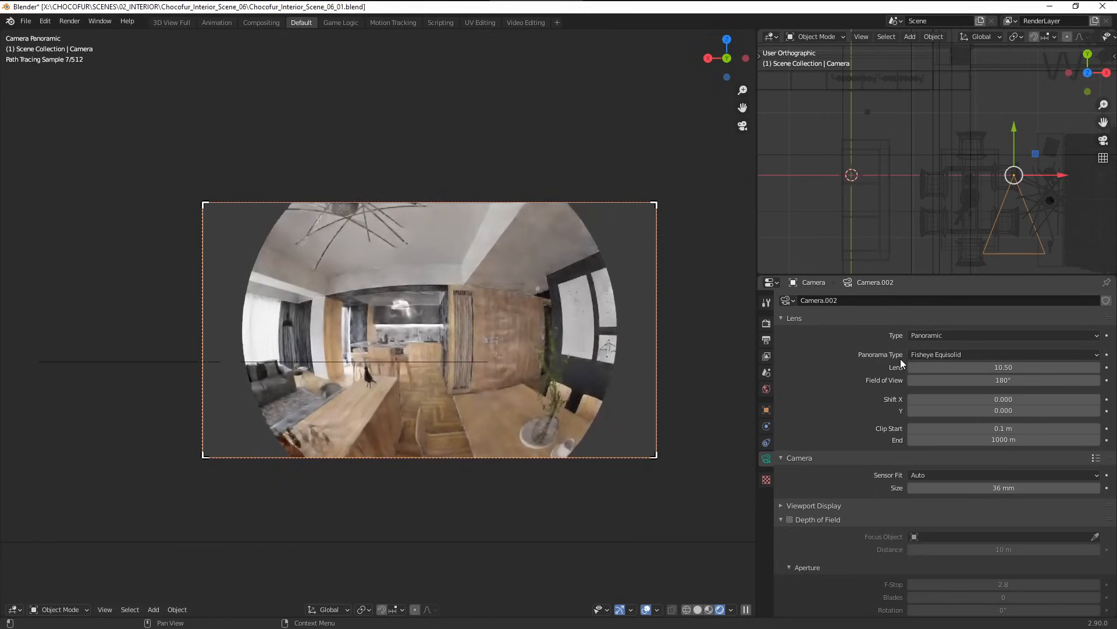
{"action": "mouse_move", "coordinate": [538, 252]}
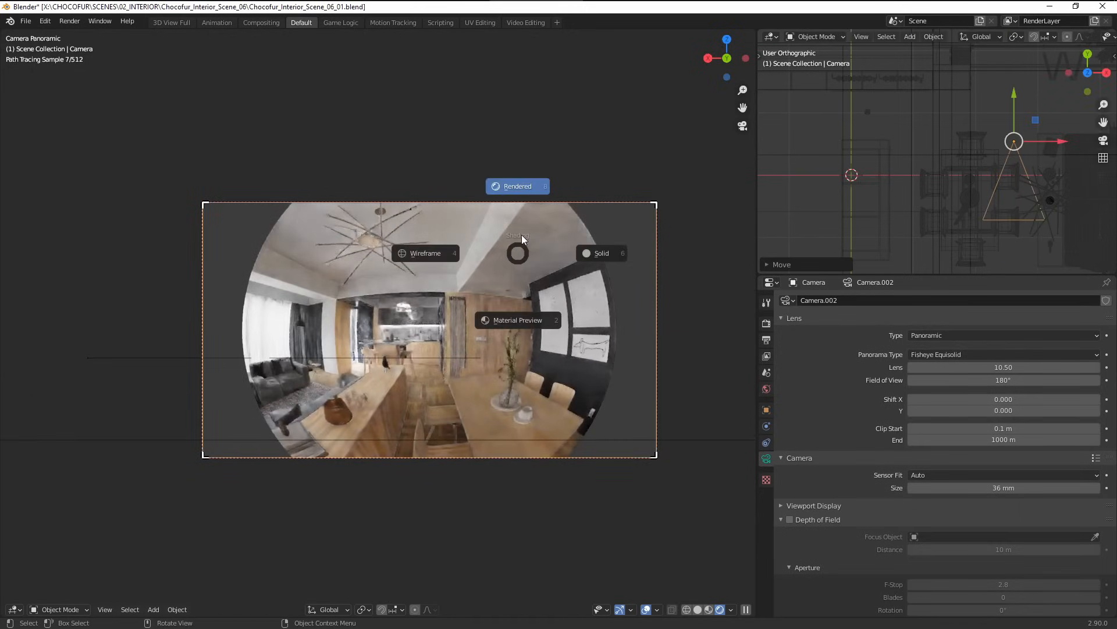
Choose Equirectangular panorama type and set render resolution to 2000 × 1000 pixels.
{"action": "left_click", "coordinate": [1003, 354]}
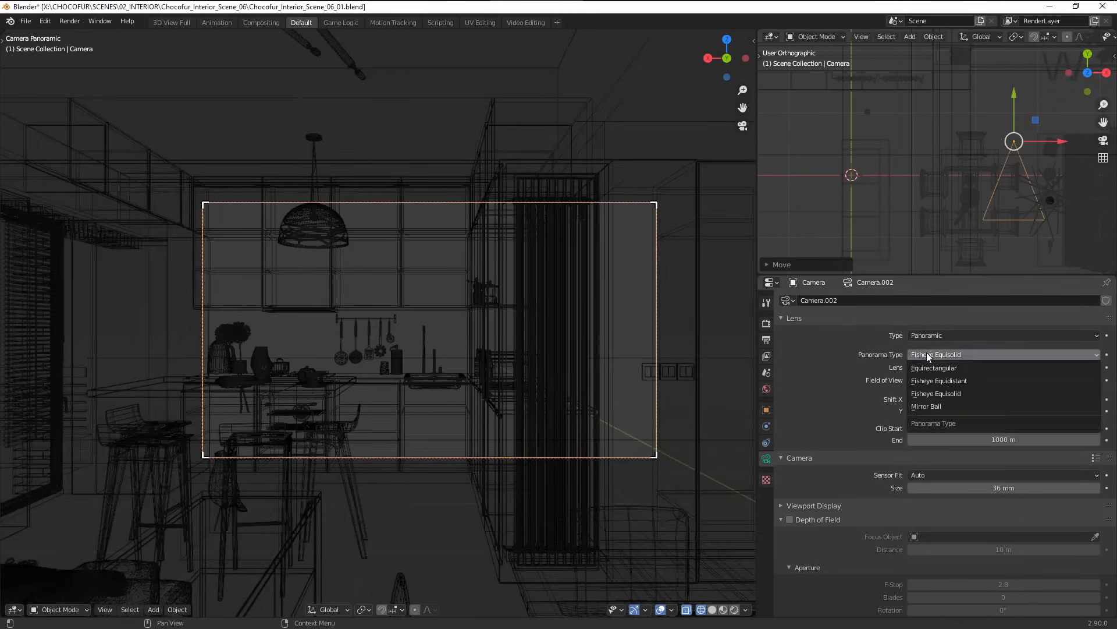
{"action": "mouse_move", "coordinate": [933, 368]}
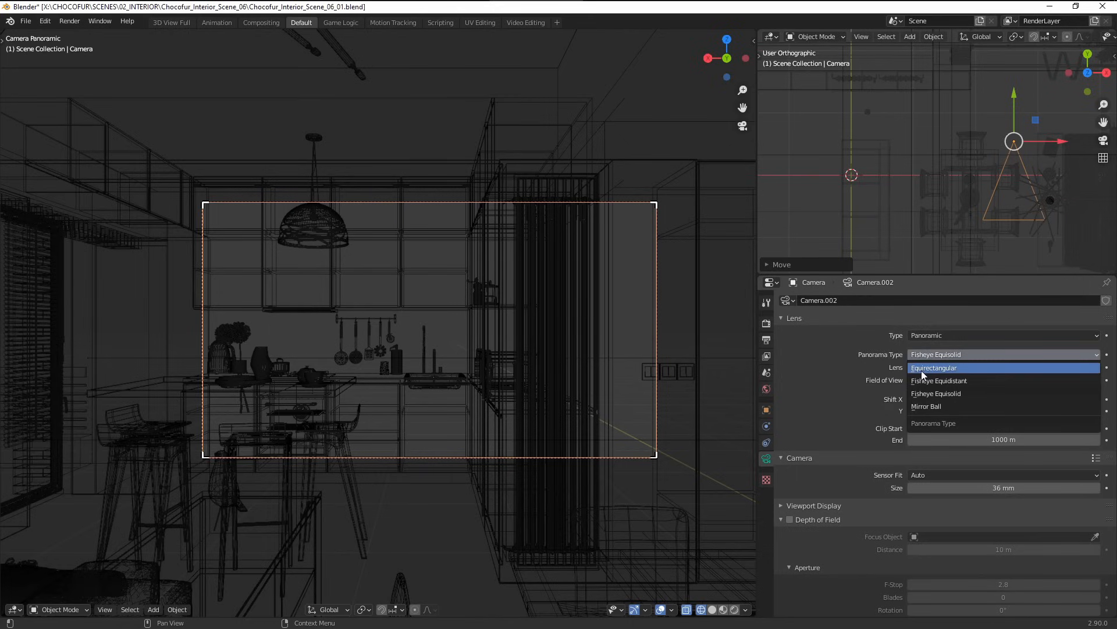
{"action": "left_click", "coordinate": [934, 354]}
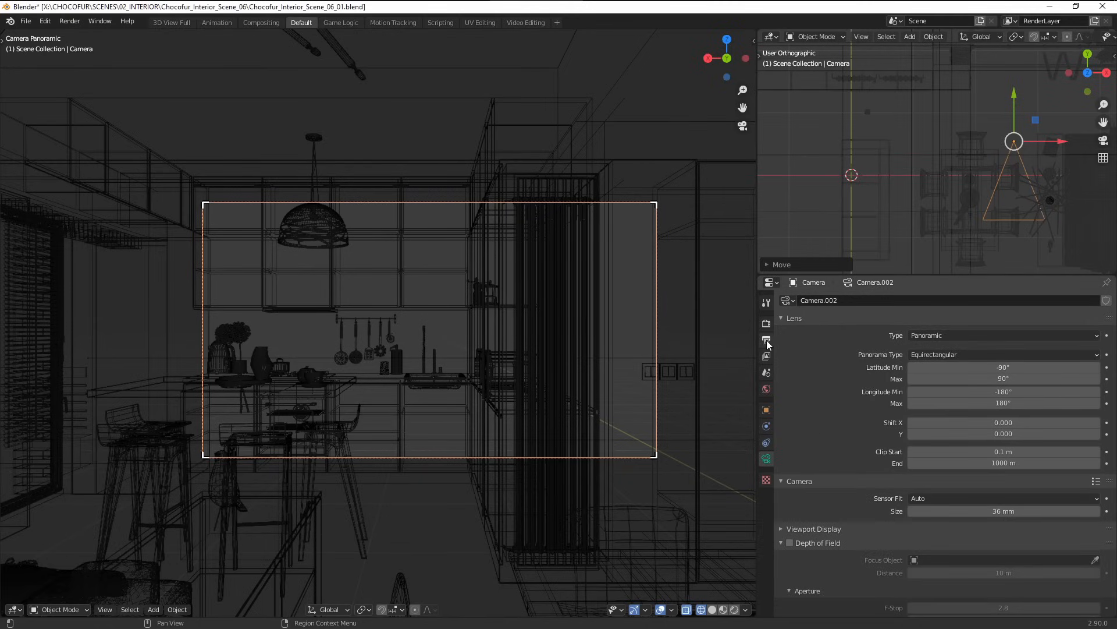
{"action": "left_click", "coordinate": [766, 324]}
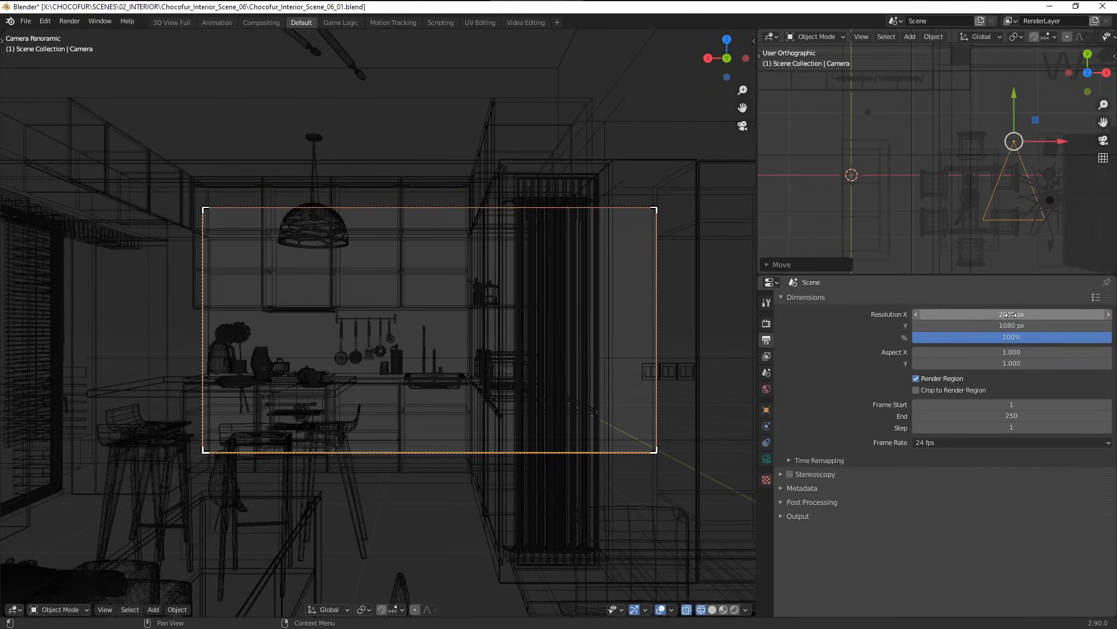
{"action": "left_click", "coordinate": [1010, 314]}
{"action": "type", "text": "1000"}
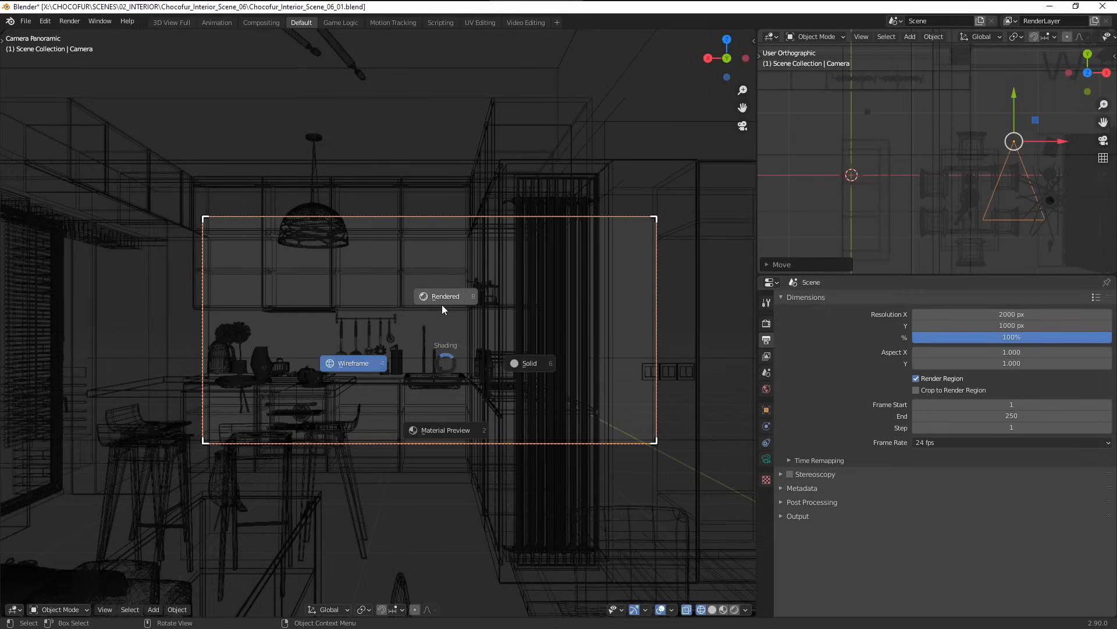
Show the kitchen in shaded color through the camera with resolution scale 300%.
{"action": "left_click", "coordinate": [444, 295]}
{"action": "type", "text": "300"}
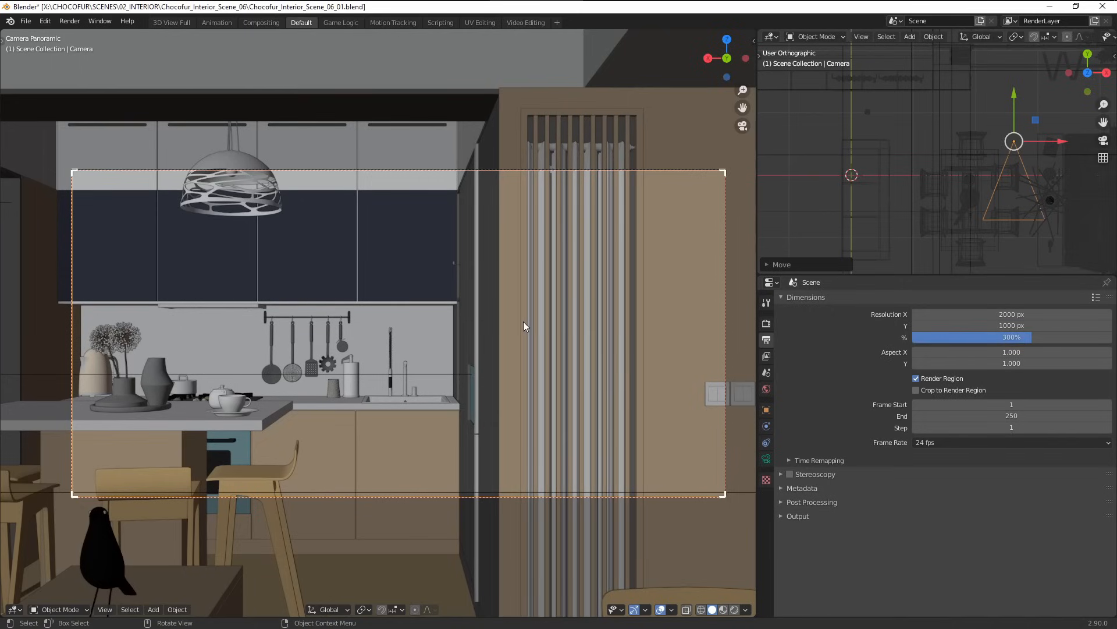
{"action": "mouse_move", "coordinate": [460, 313]}
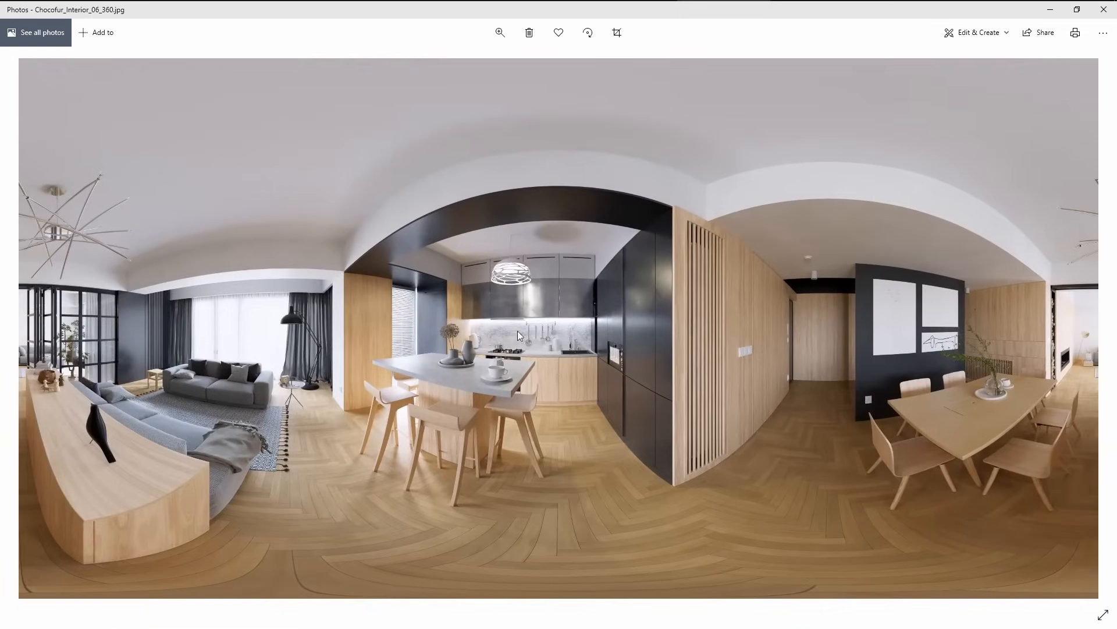
{"action": "mouse_move", "coordinate": [601, 399]}
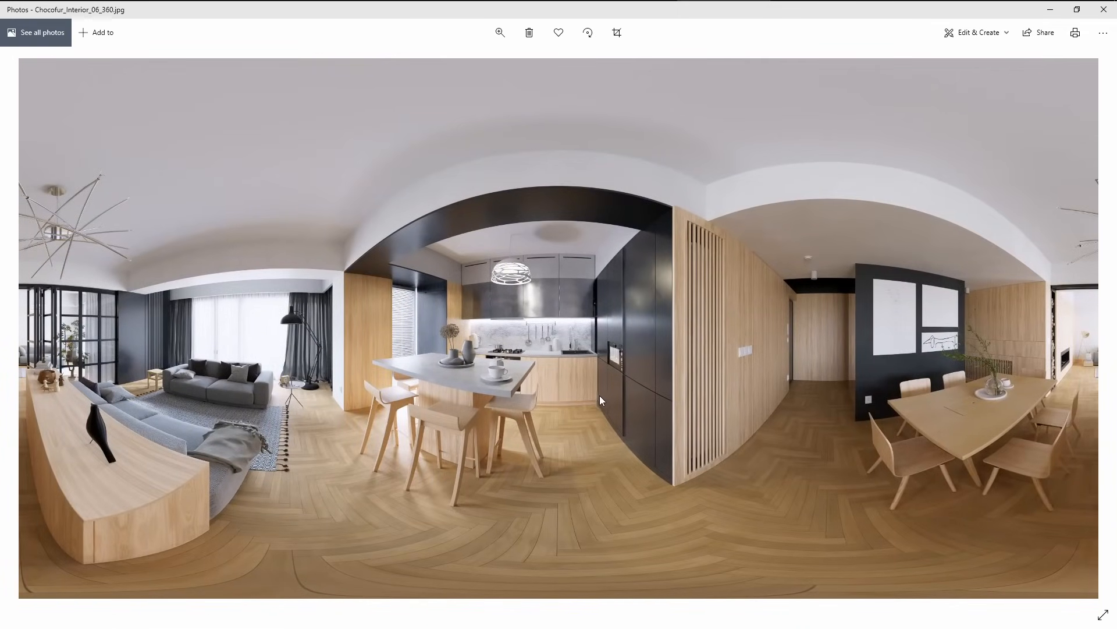
{"action": "mouse_move", "coordinate": [631, 510]}
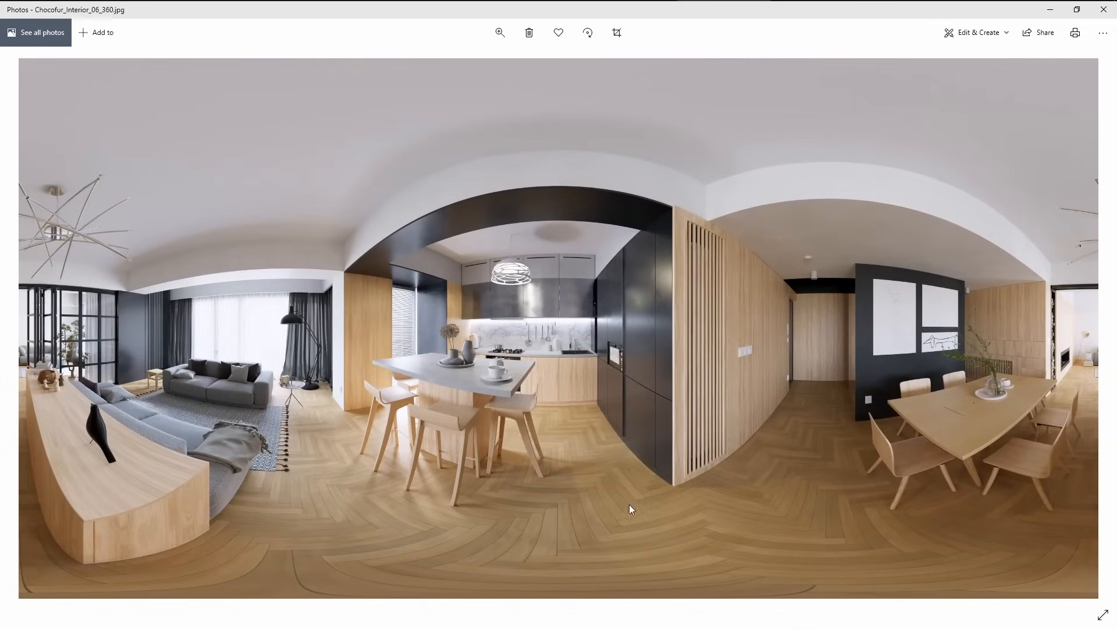
{"action": "mouse_move", "coordinate": [551, 266]}
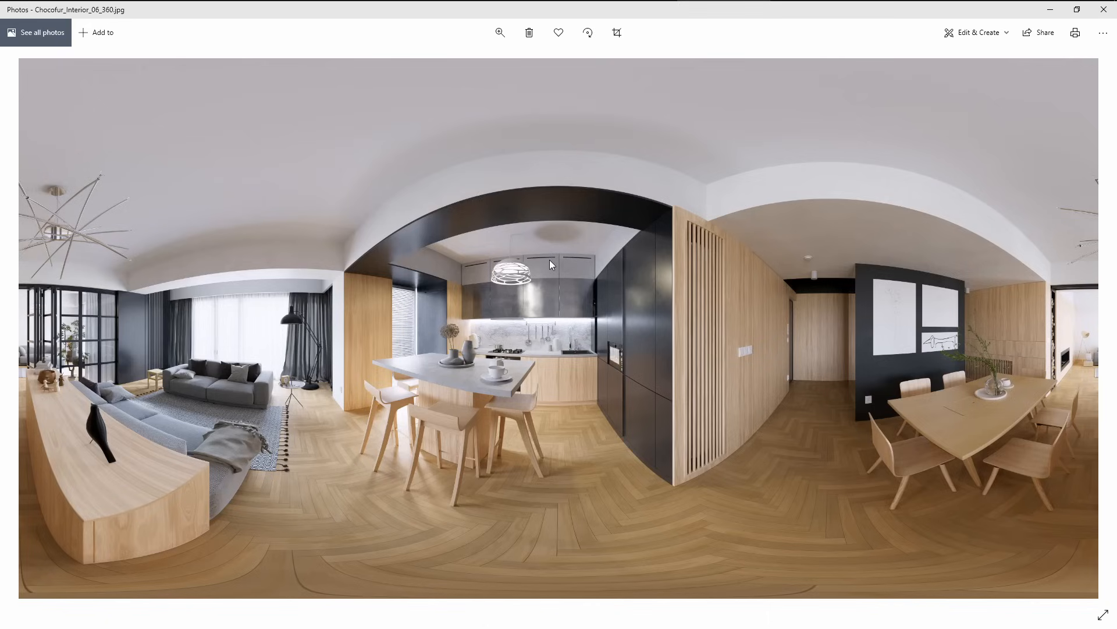
{"action": "mouse_move", "coordinate": [389, 322]}
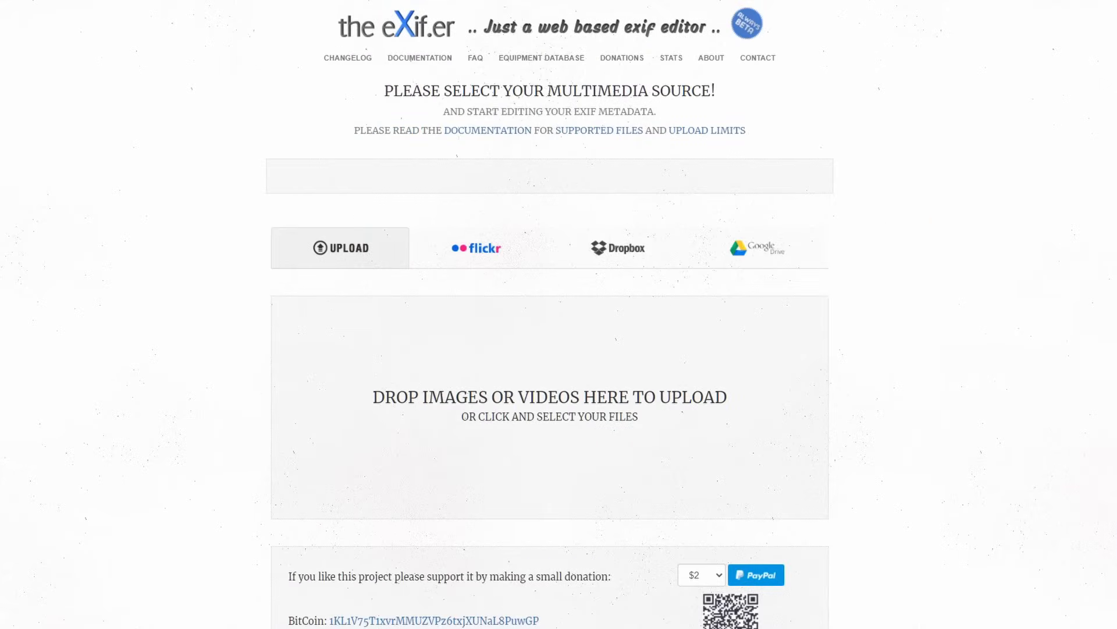
{"action": "mouse_move", "coordinate": [88, 117]}
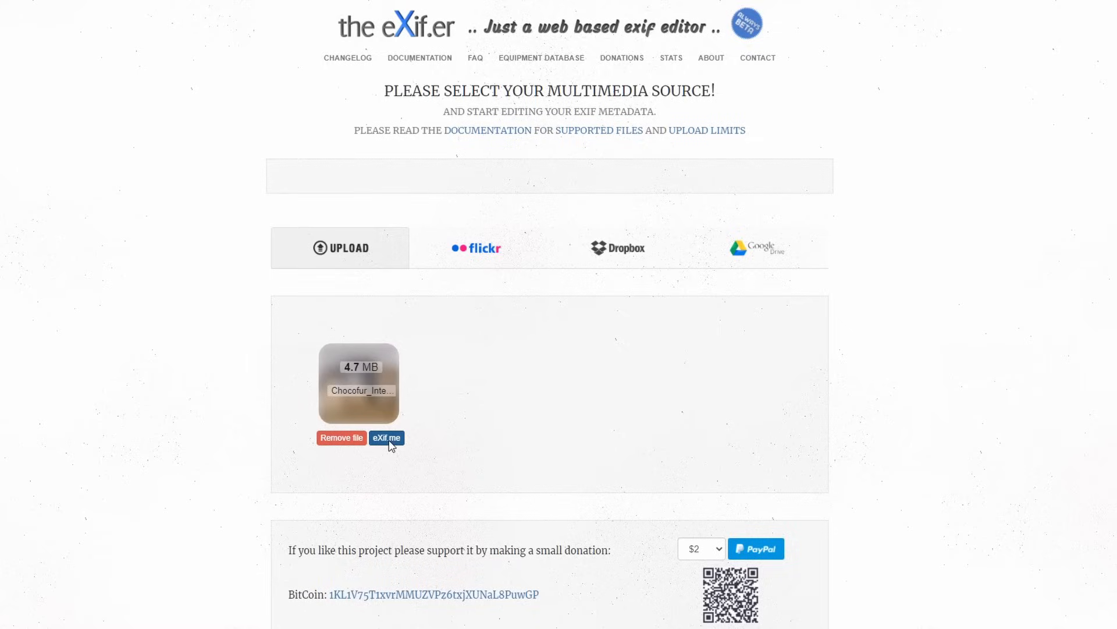
Start 'eXif me' on the uploaded 4.7 MB panorama to reach its XMP GPano tag fields.
{"action": "left_click", "coordinate": [387, 438]}
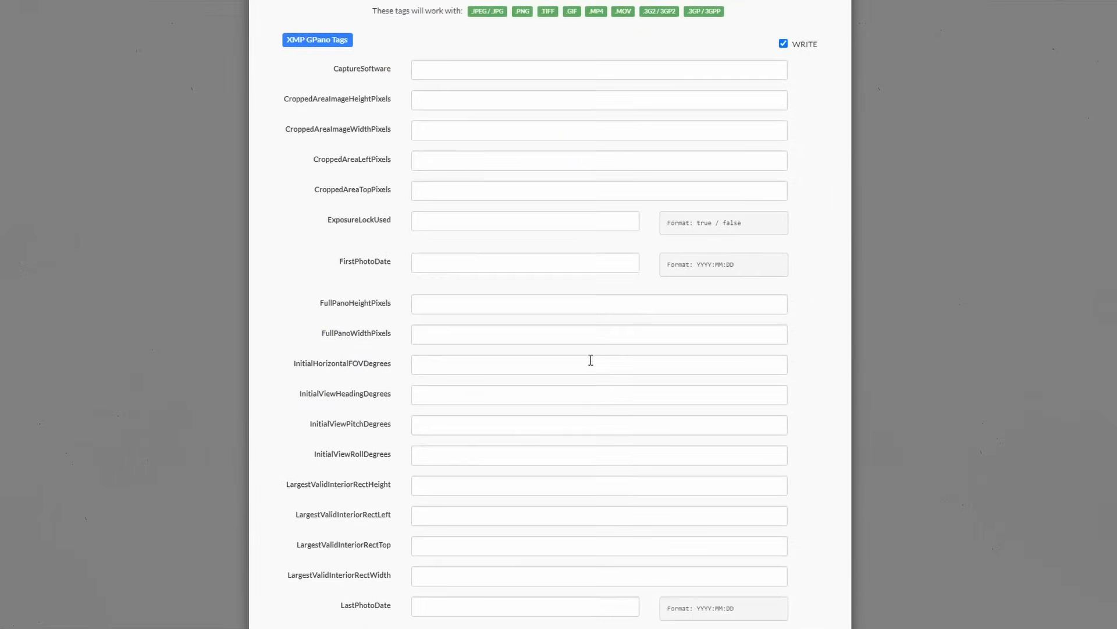
Enter 'equirectangular' as the ProjectionType value in the XMP GPano Tags section.
{"action": "scroll", "scroll_direction": "down", "scroll_amount": 3}
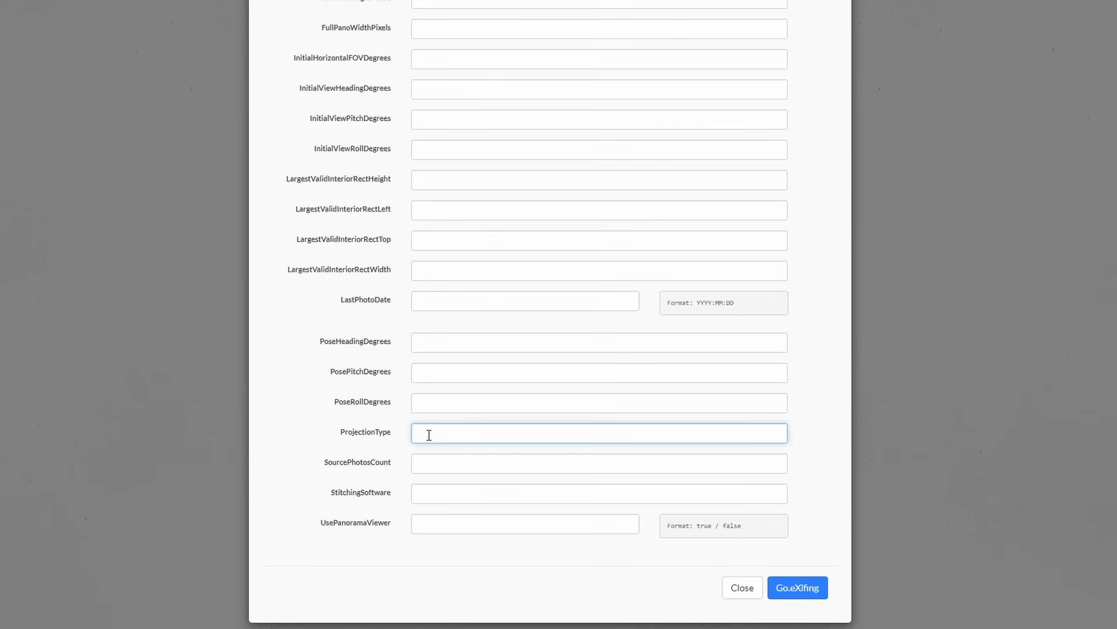
{"action": "type", "text": "equirectang"}
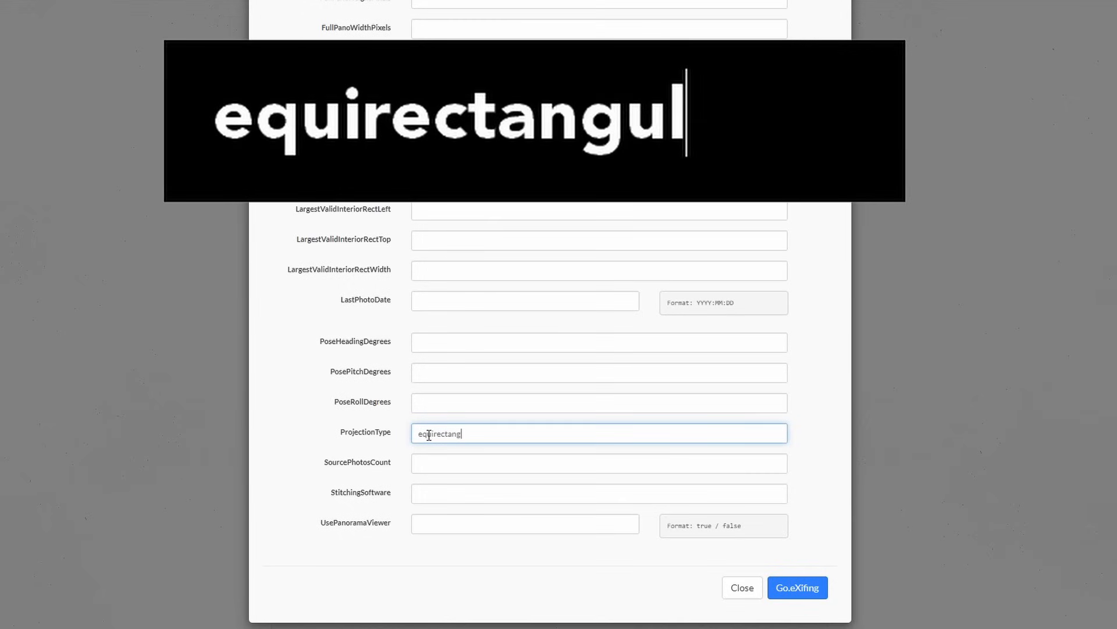
{"action": "type", "text": "ar"}
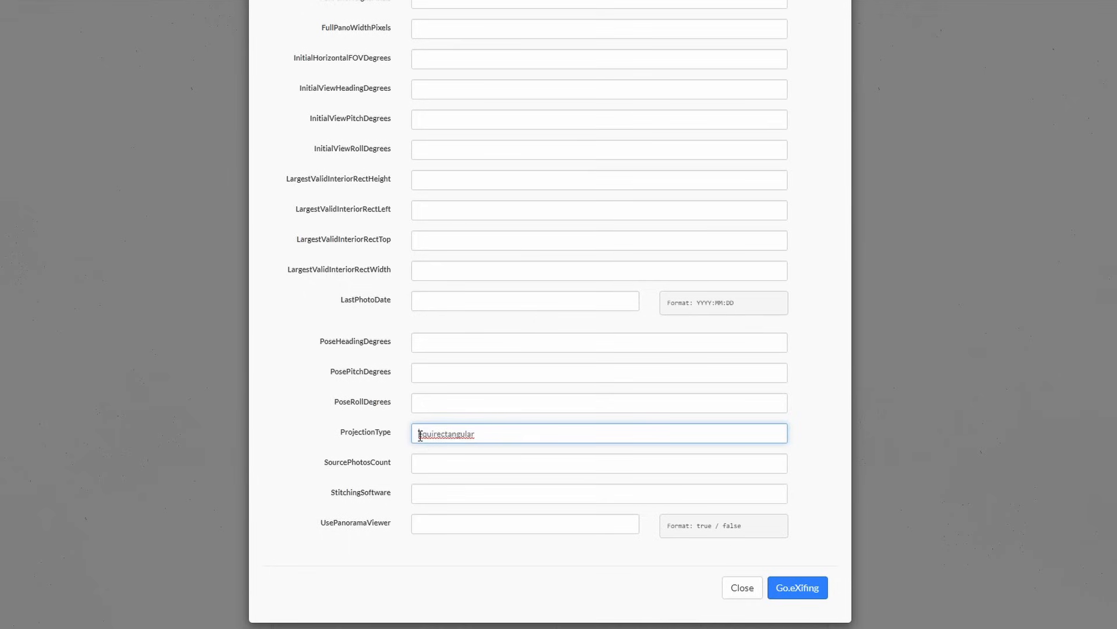
{"action": "left_click", "coordinate": [494, 433]}
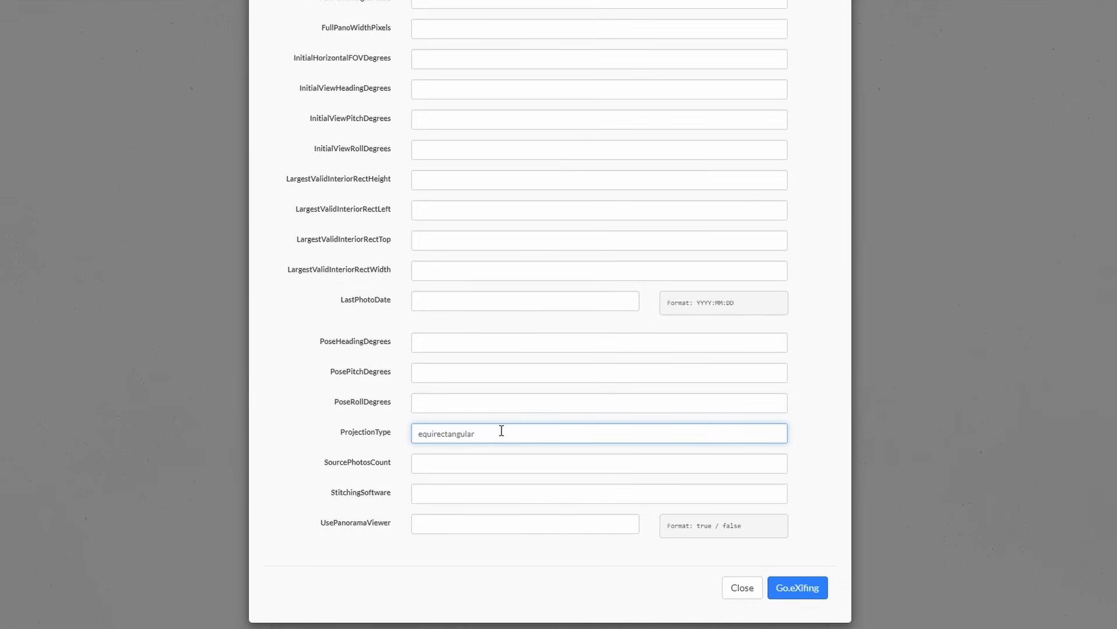
{"action": "scroll", "scroll_direction": "up", "scroll_amount": 3}
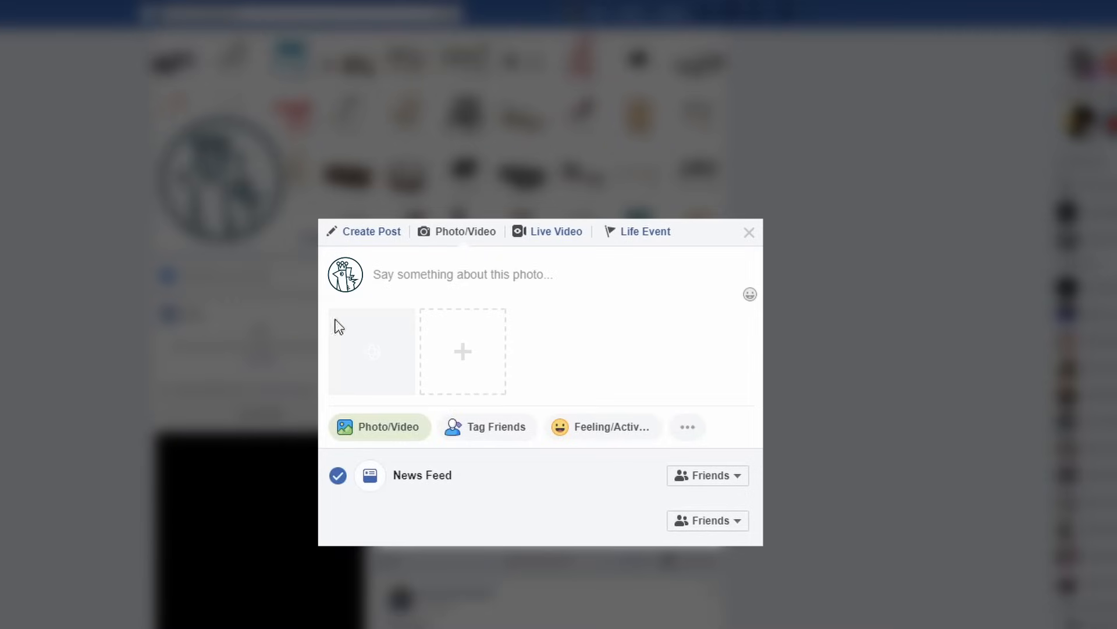
{"action": "mouse_move", "coordinate": [403, 379]}
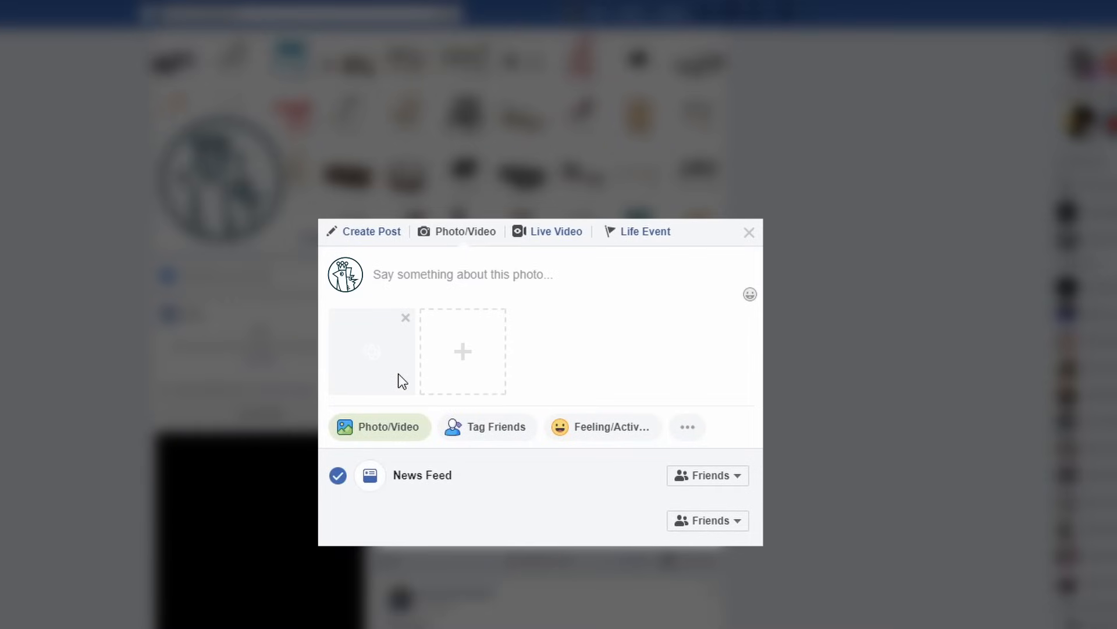
{"action": "mouse_move", "coordinate": [396, 373]}
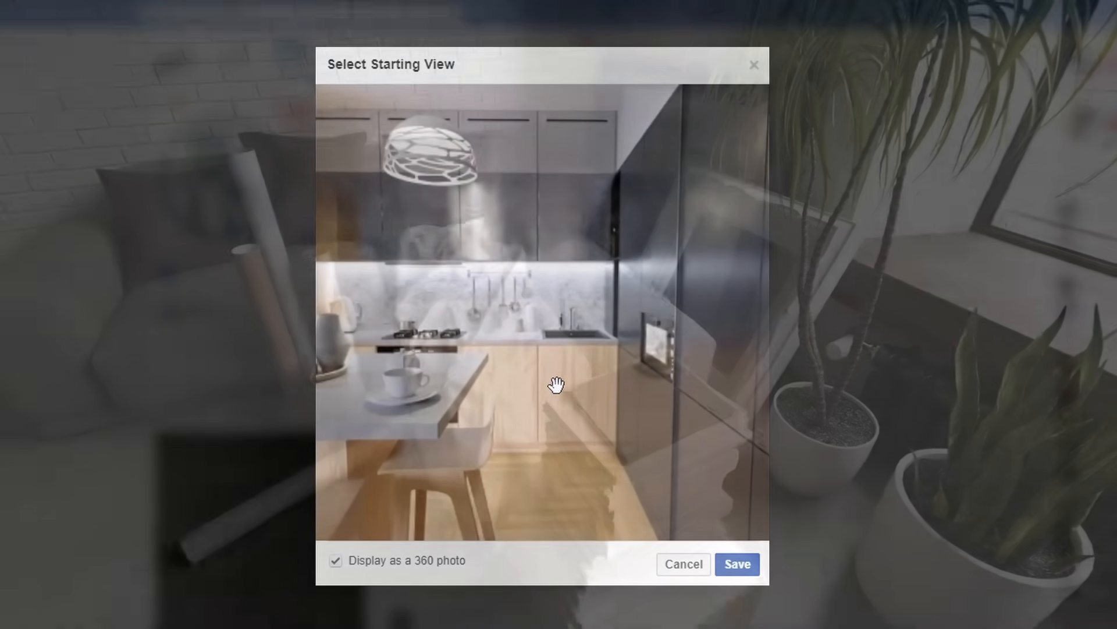
{"action": "left_click", "coordinate": [736, 563]}
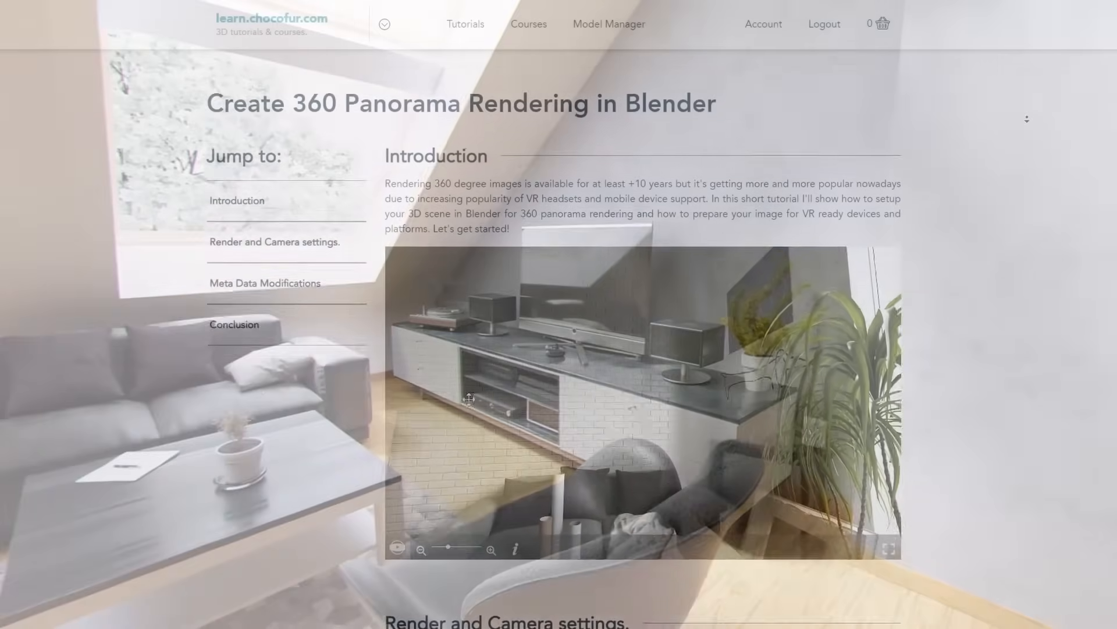
Scroll the Chocofur tutorial through render, camera and metadata sections to the Conclusion.
{"action": "scroll", "scroll_direction": "down", "scroll_amount": 3}
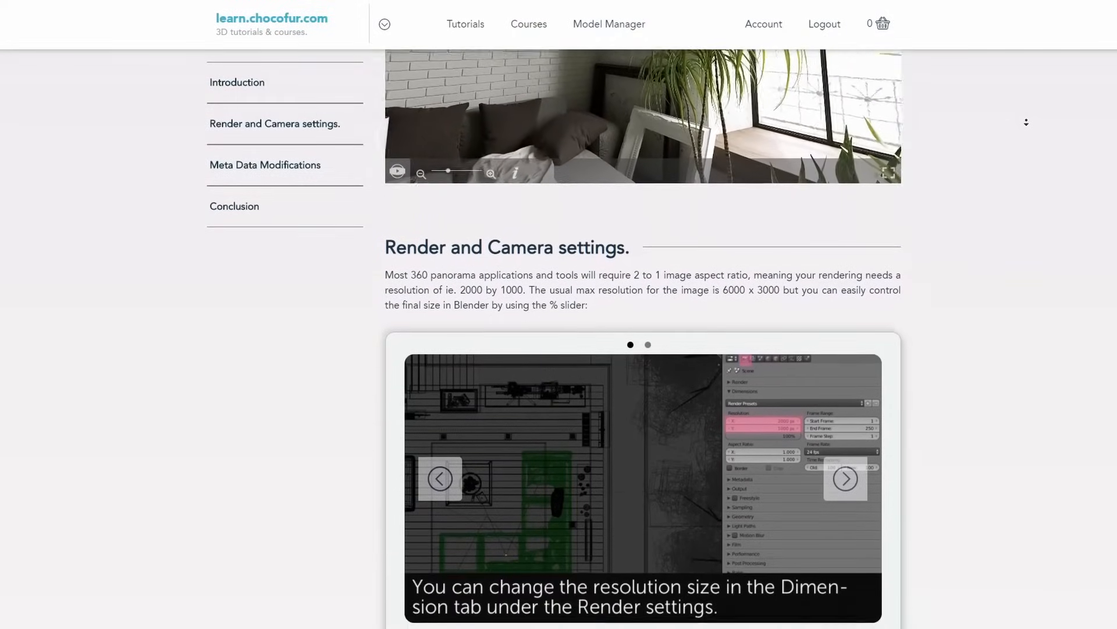
{"action": "scroll", "scroll_direction": "down", "scroll_amount": 3}
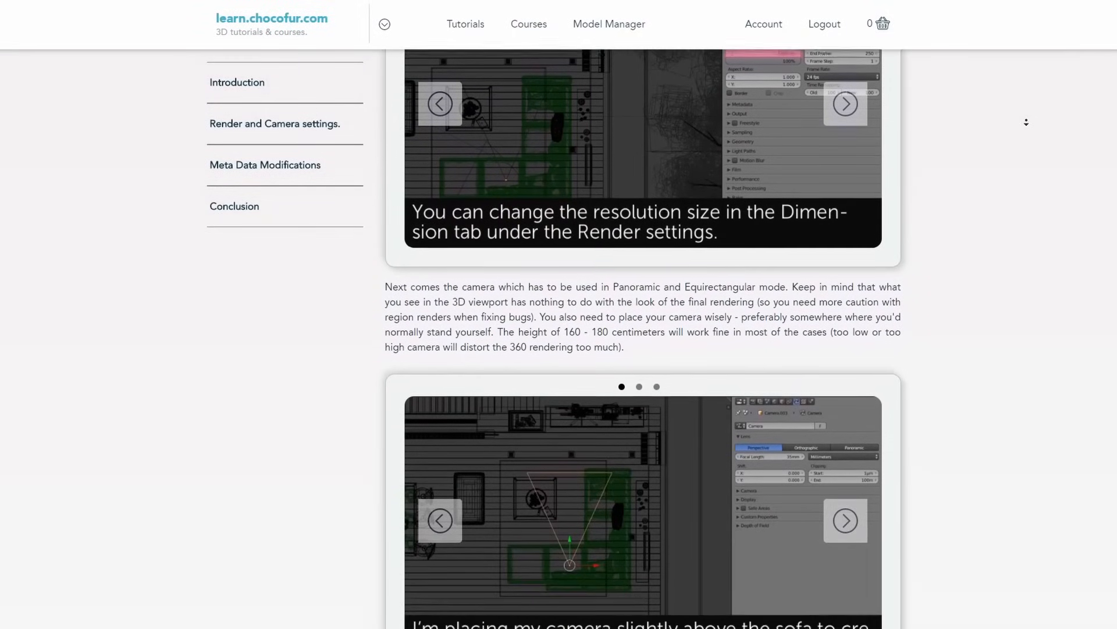
{"action": "scroll", "scroll_direction": "down", "scroll_amount": 3}
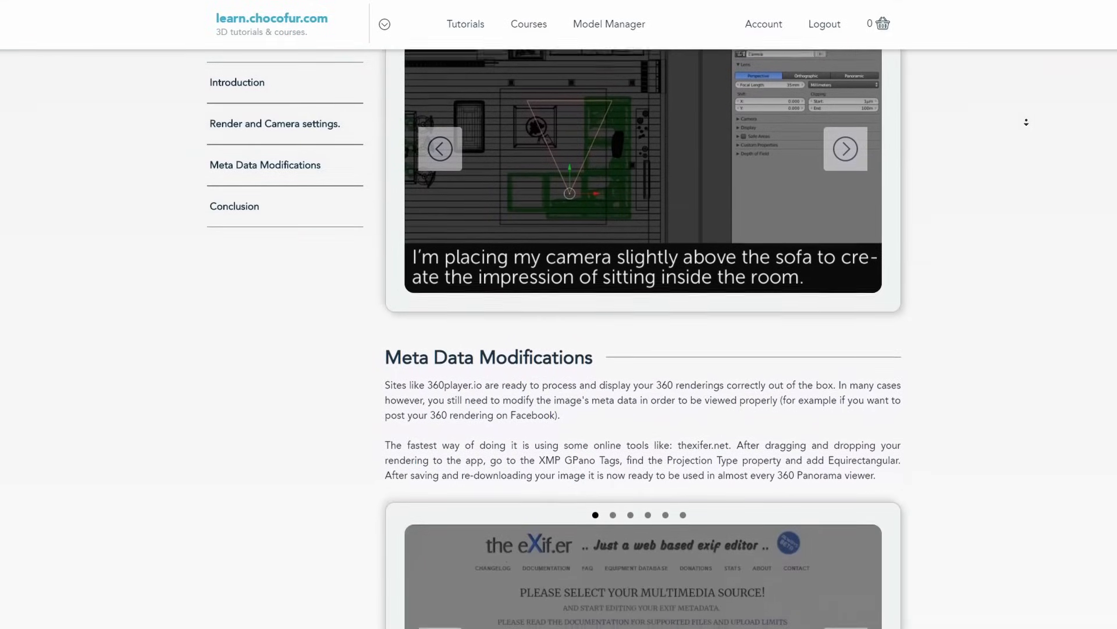
{"action": "scroll", "scroll_direction": "down", "scroll_amount": 3}
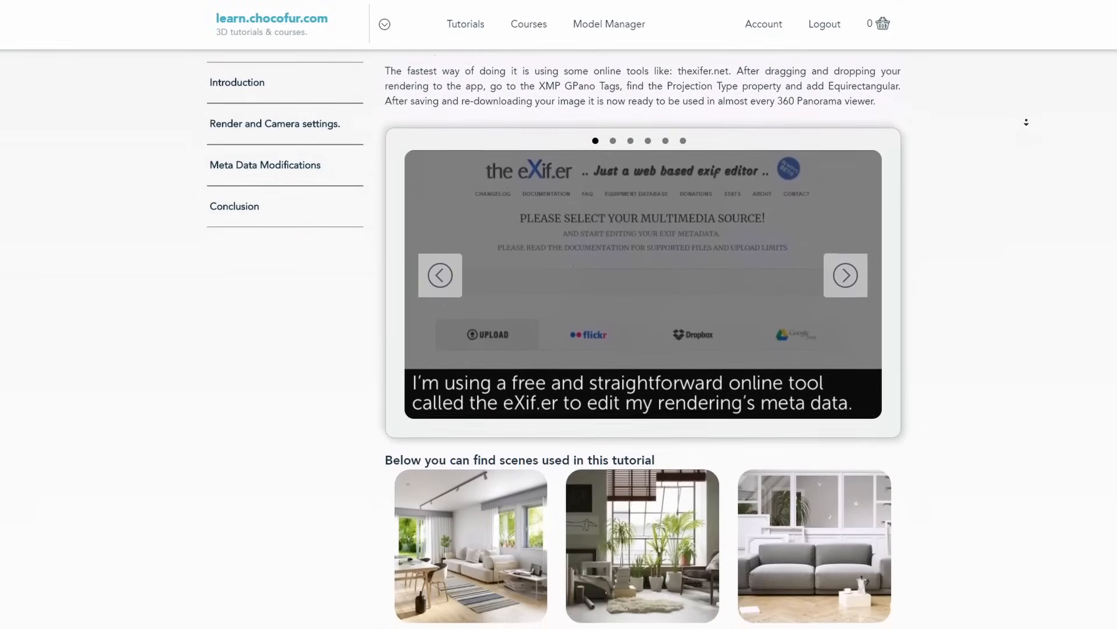
{"action": "scroll", "scroll_direction": "down", "scroll_amount": 3}
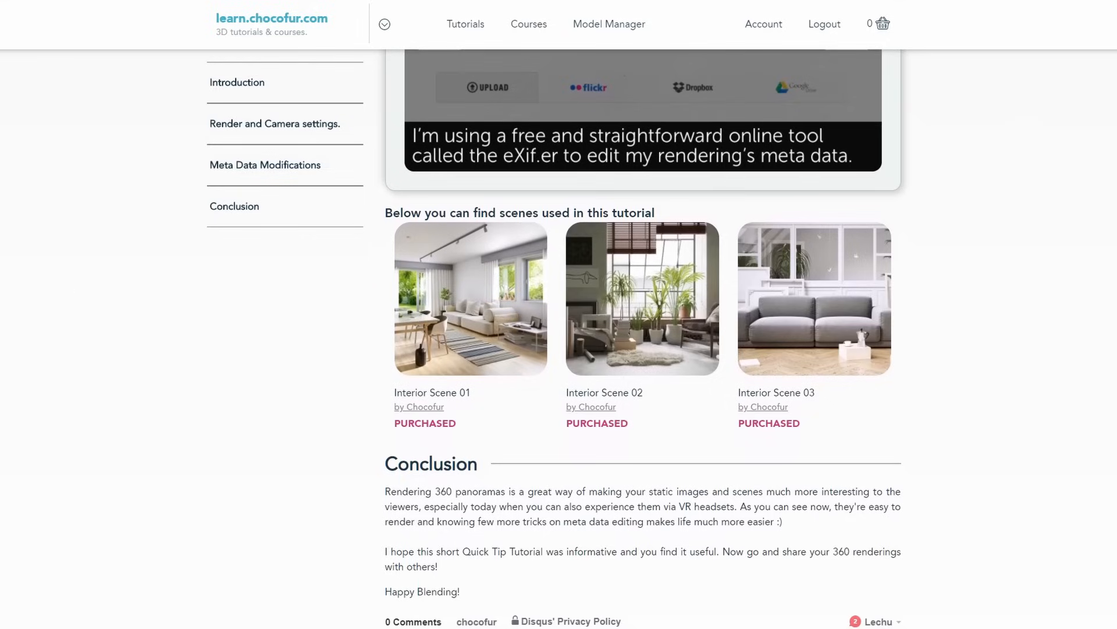